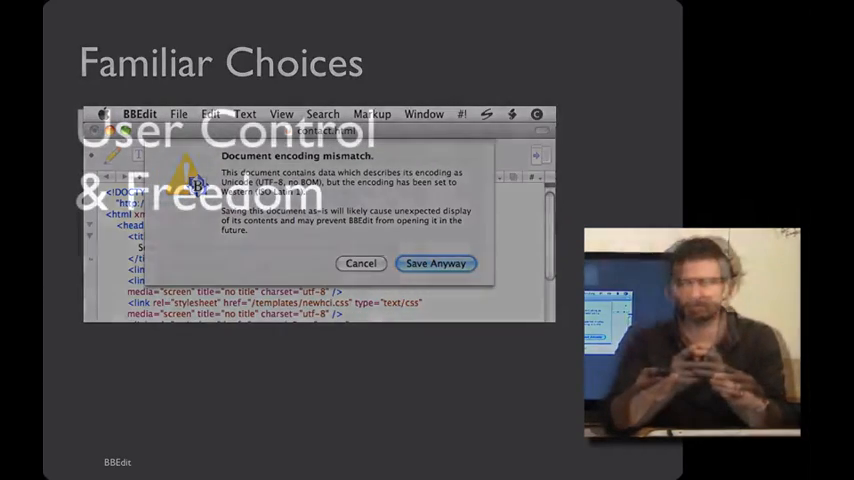
key("Right")
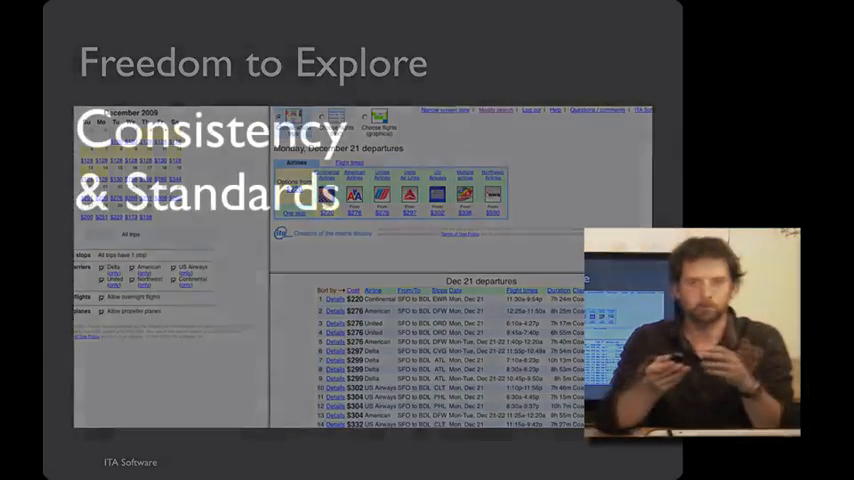
key("right")
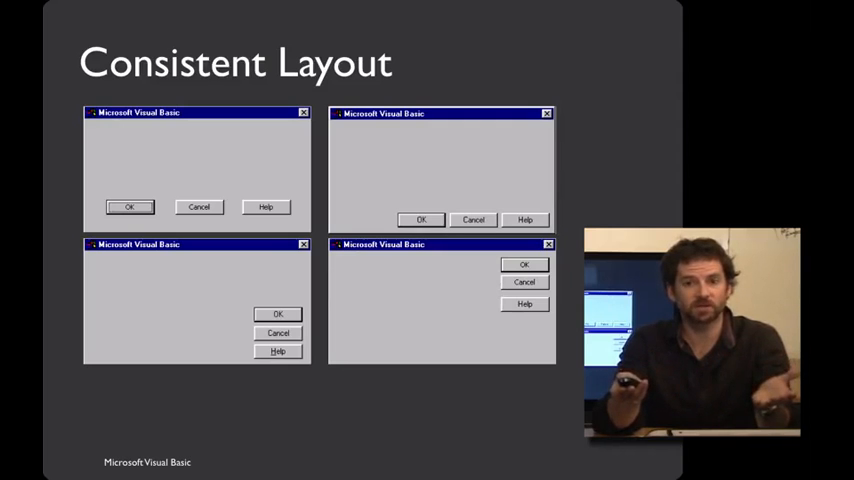
key("Right")
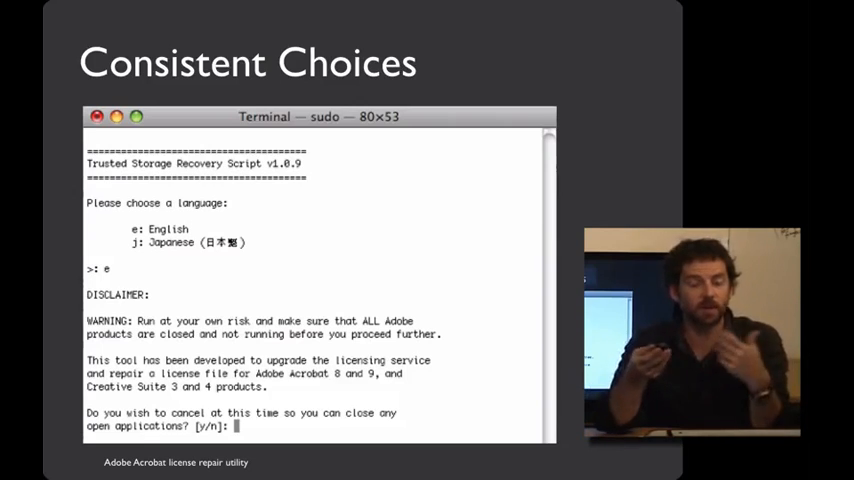
key("right")
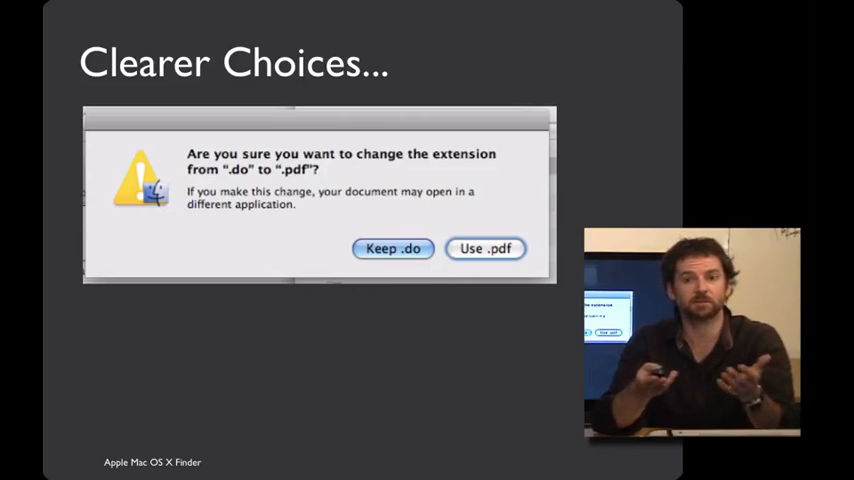
key("right")
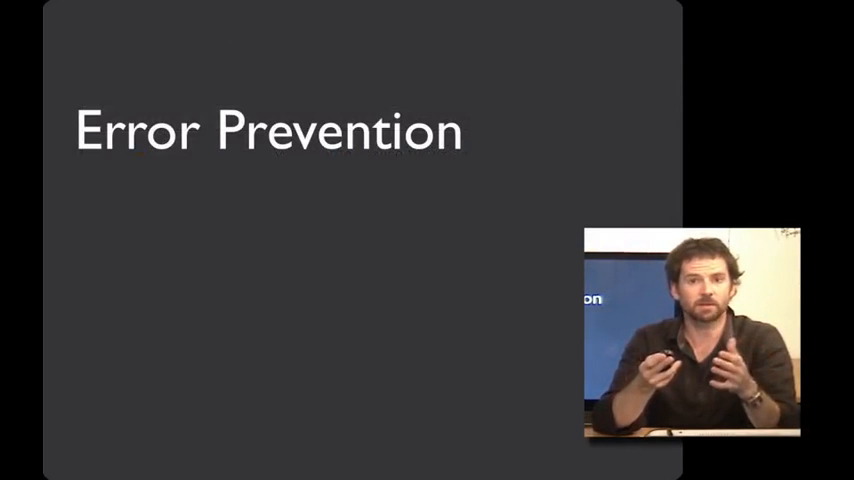
key("Right")
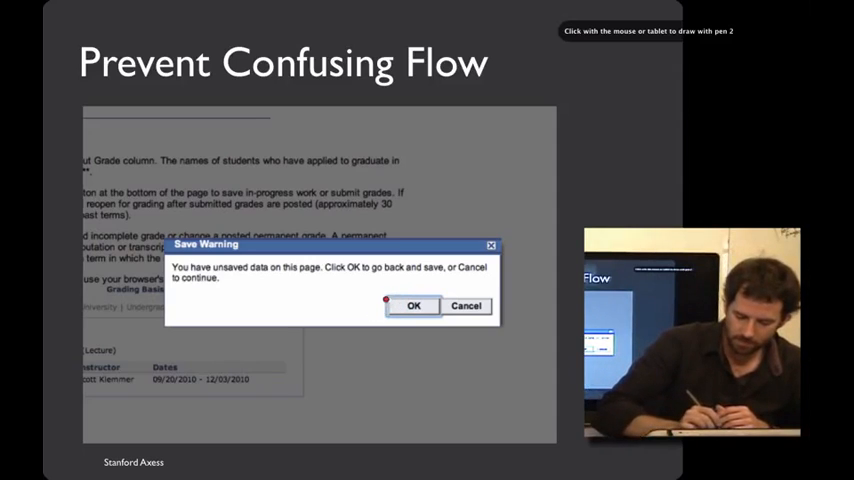
left_click_drag(376, 310, 420, 300)
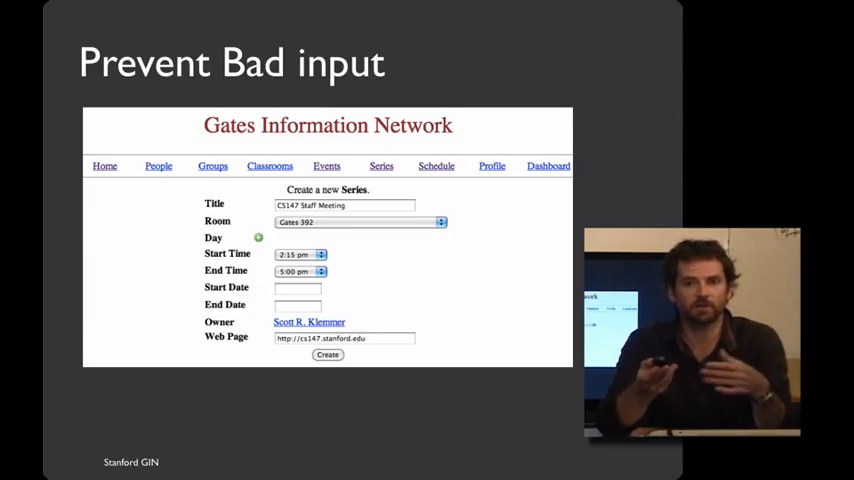
left_click(328, 354)
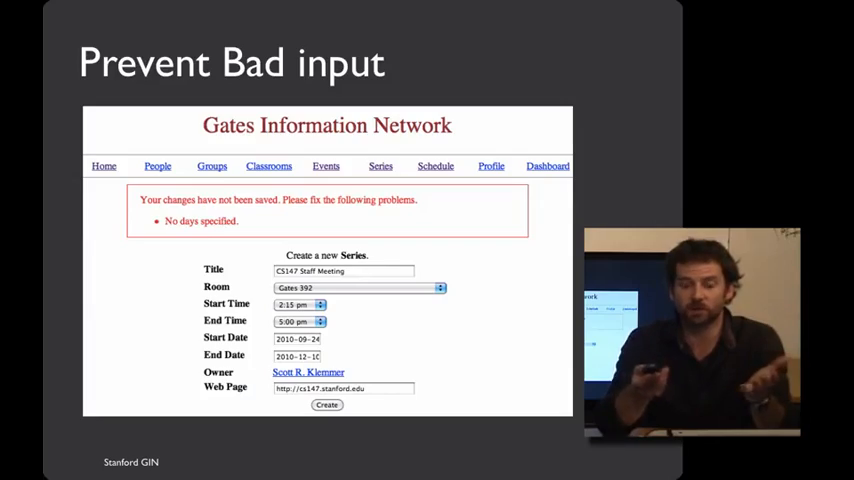
key("right")
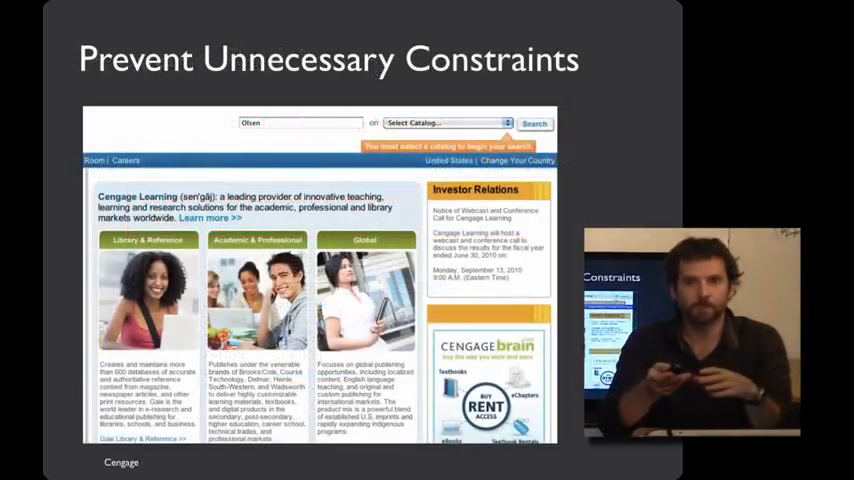